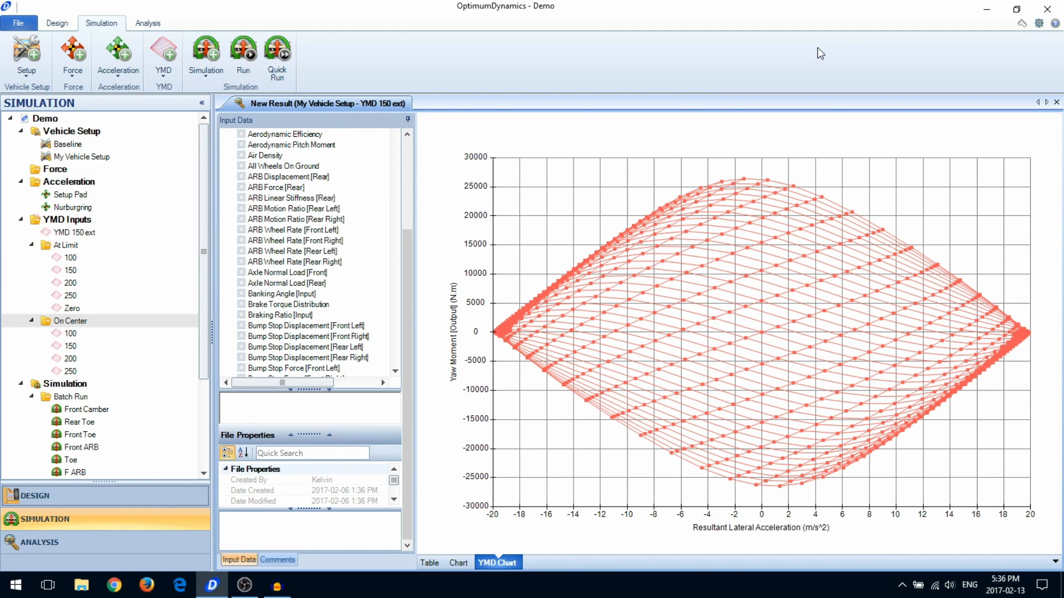
pyautogui.moveTo(713, 106)
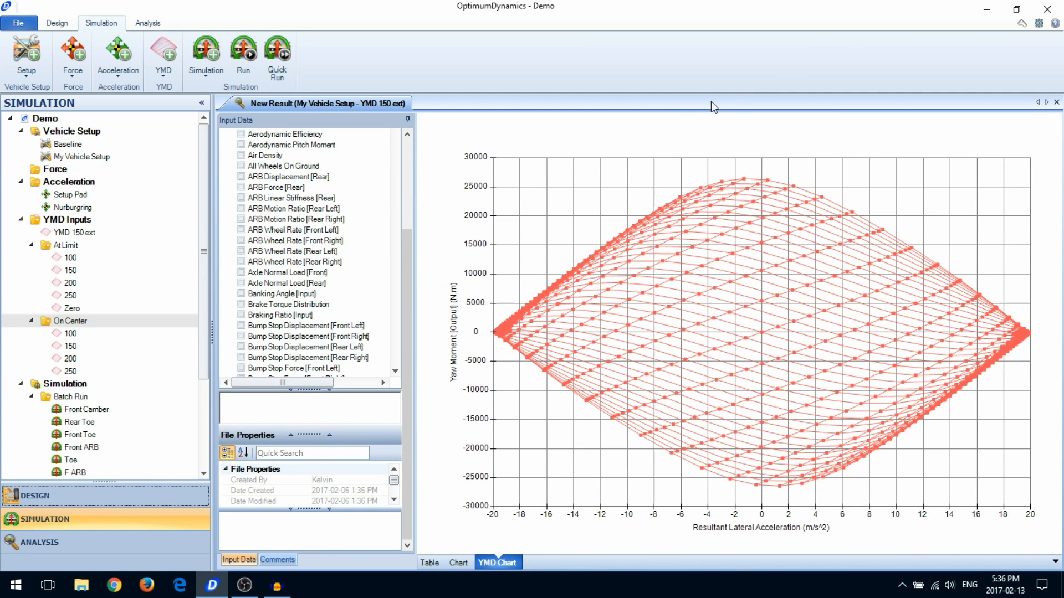
pyautogui.moveTo(505, 124)
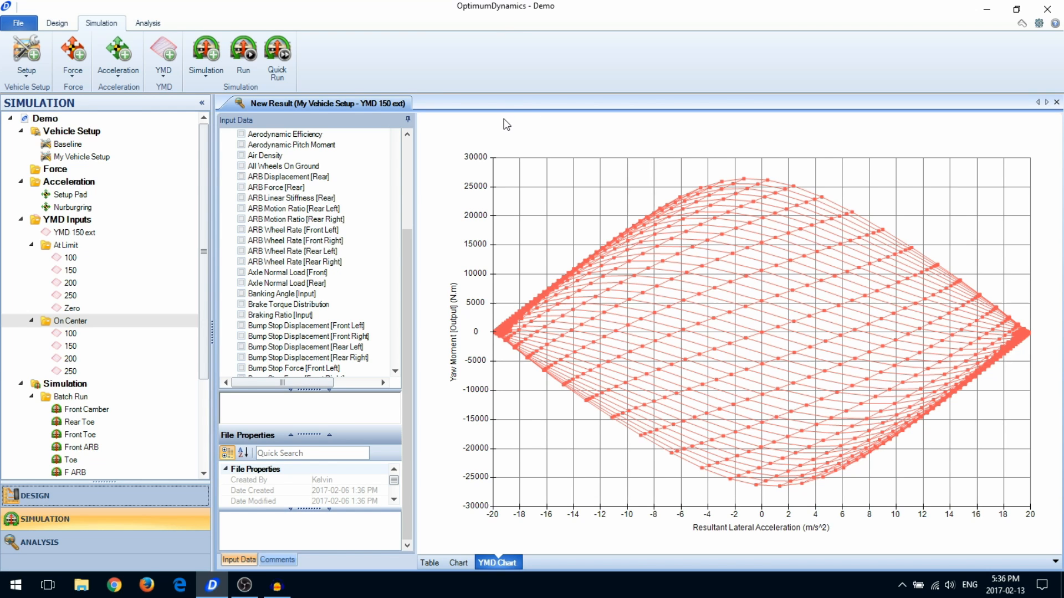
pyautogui.moveTo(693, 485)
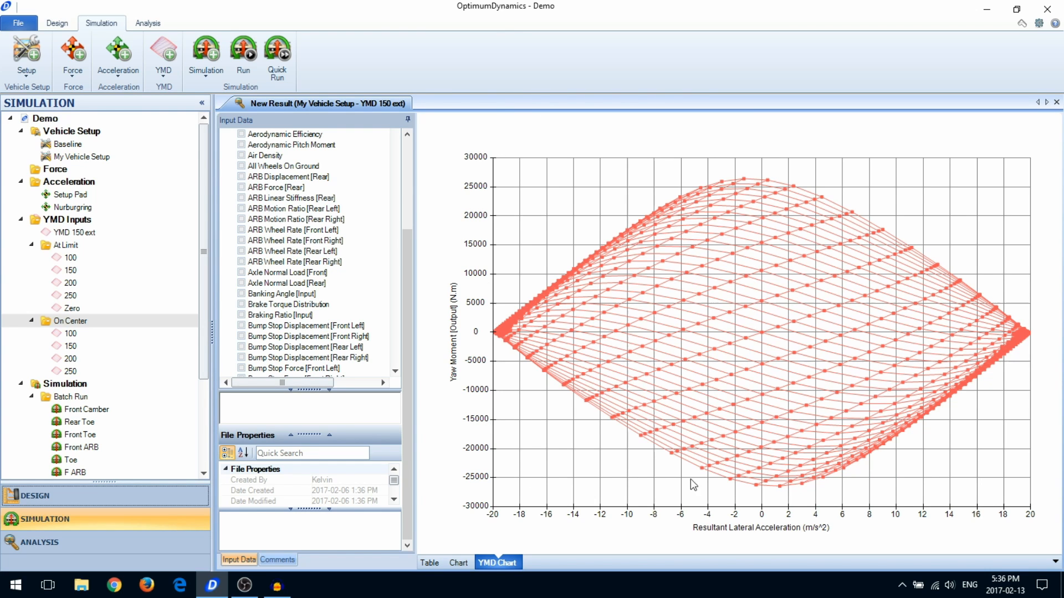
pyautogui.moveTo(945, 482)
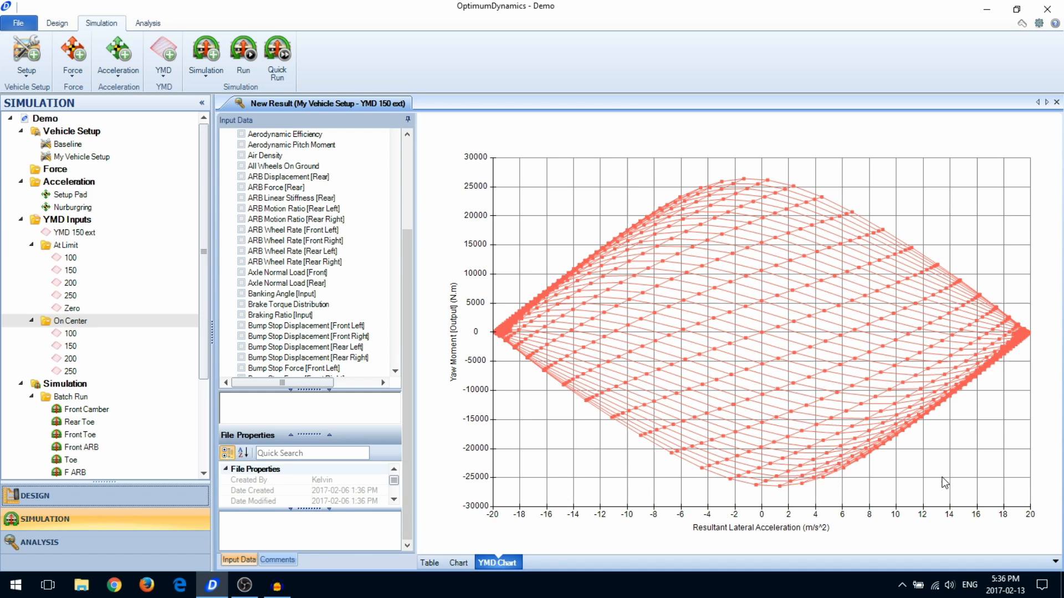
pyautogui.moveTo(725, 456)
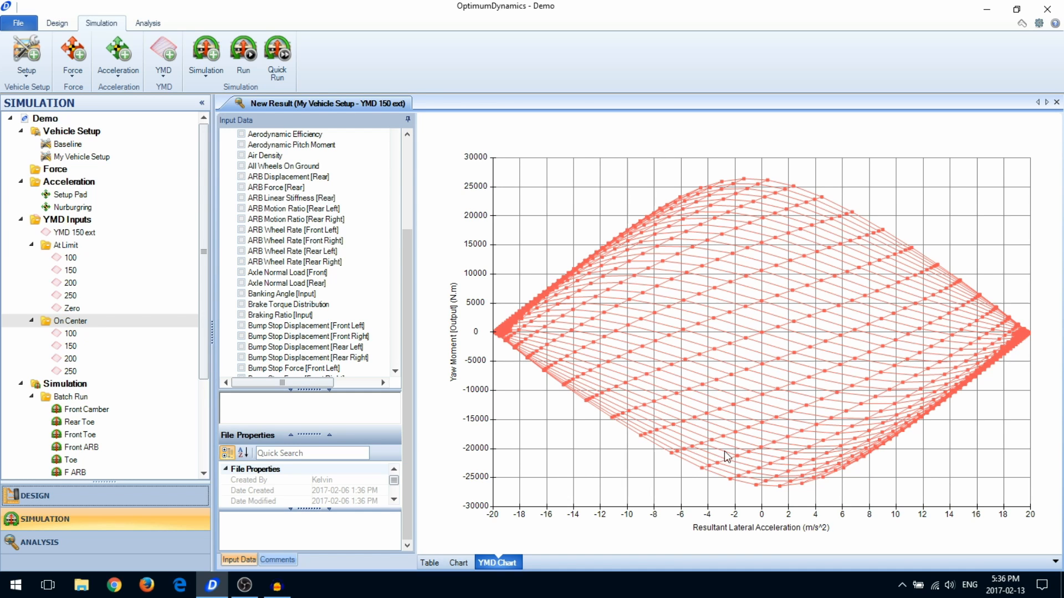
pyautogui.moveTo(678, 378)
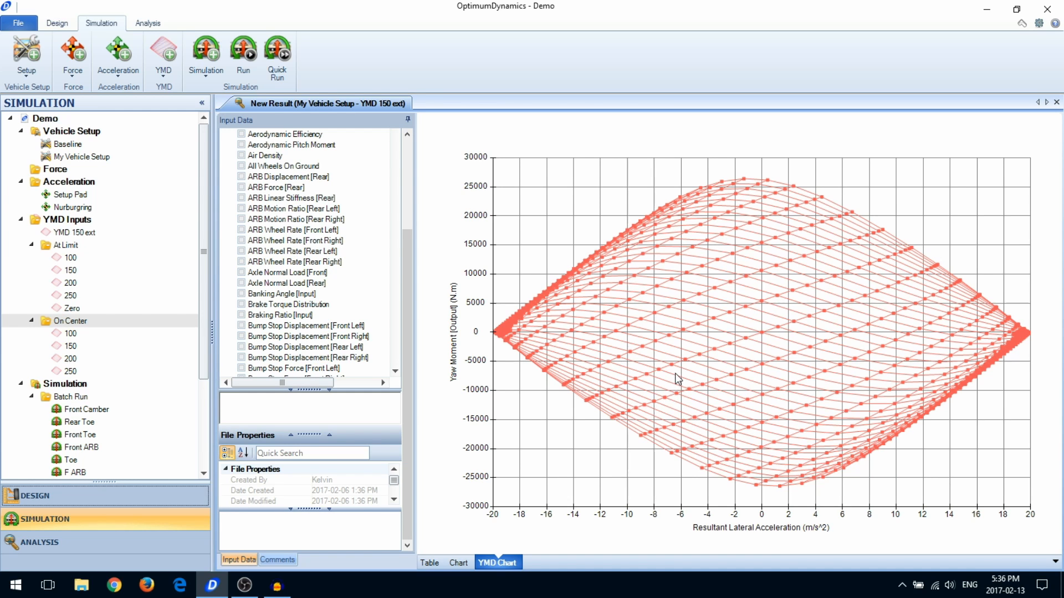
pyautogui.moveTo(747, 344)
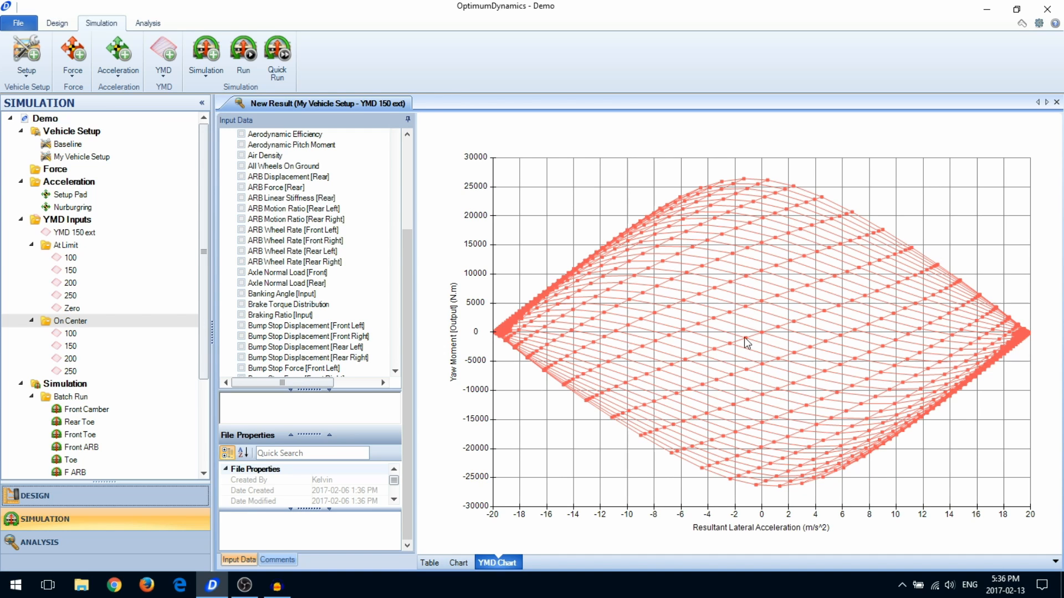
pyautogui.moveTo(774, 337)
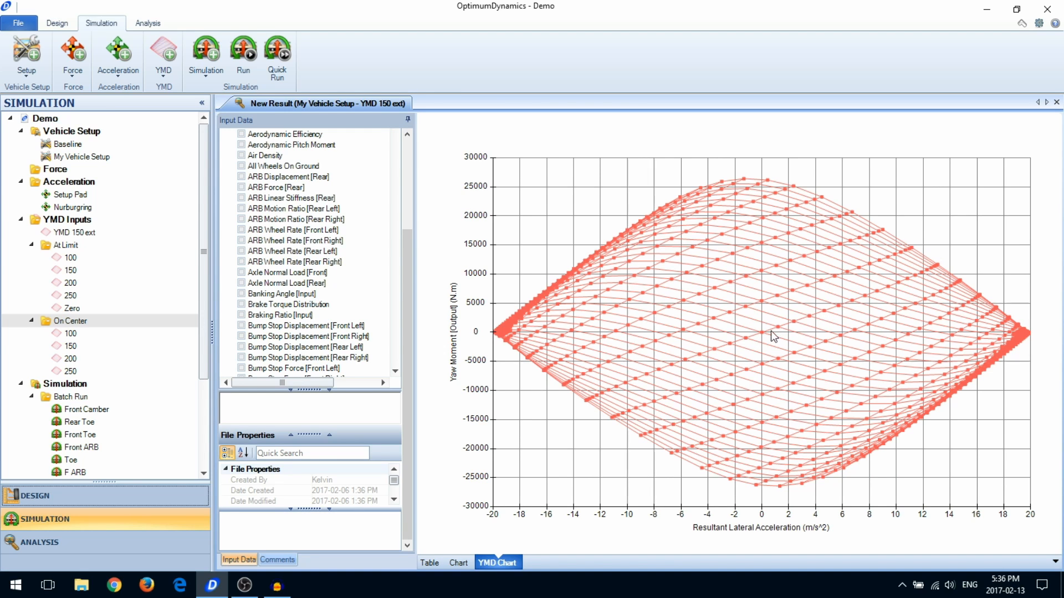
pyautogui.moveTo(862, 368)
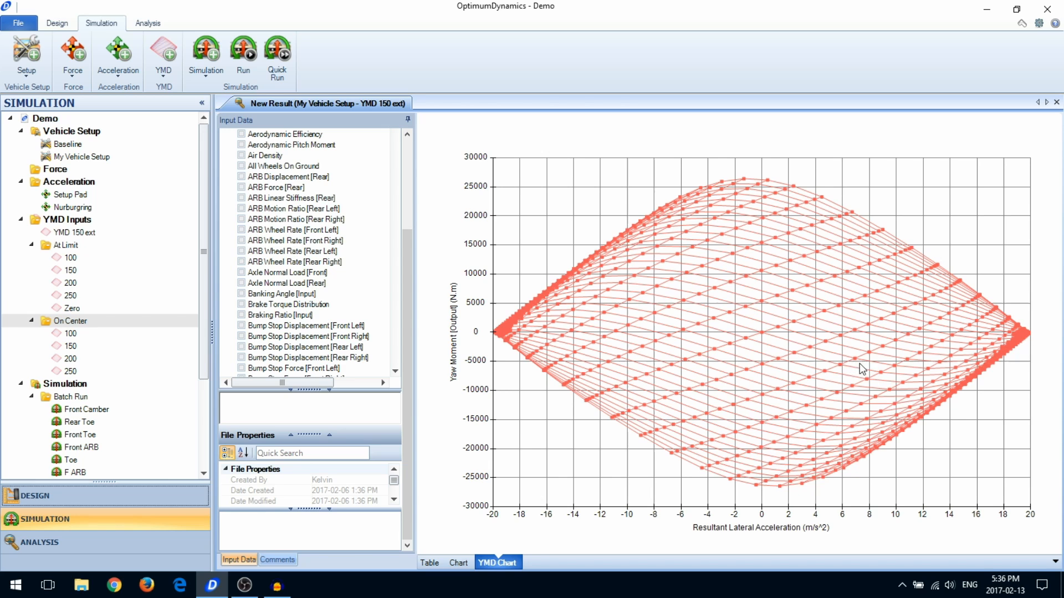
pyautogui.moveTo(877, 370)
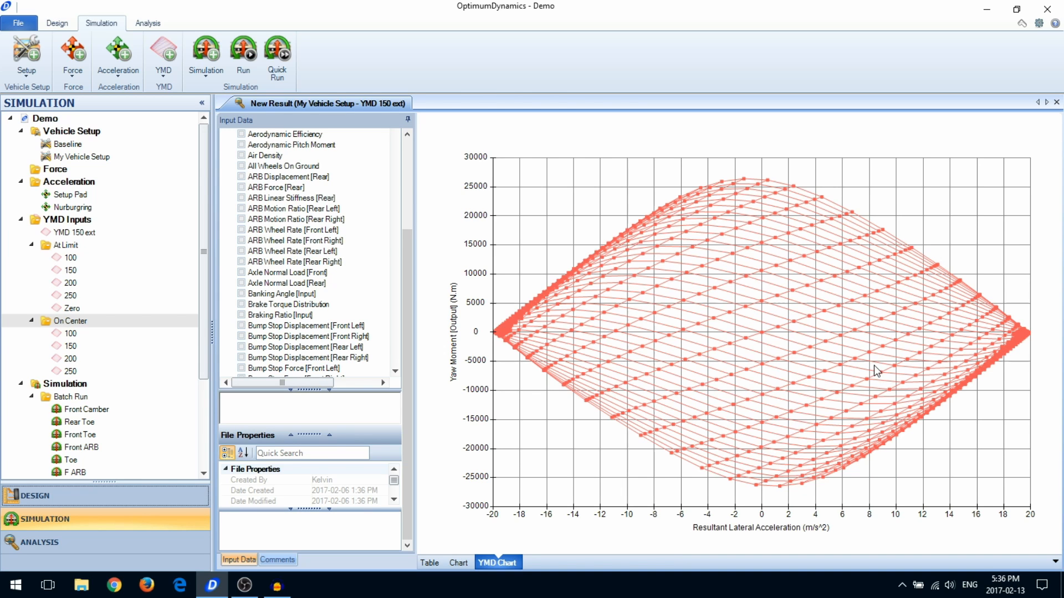
pyautogui.moveTo(534, 206)
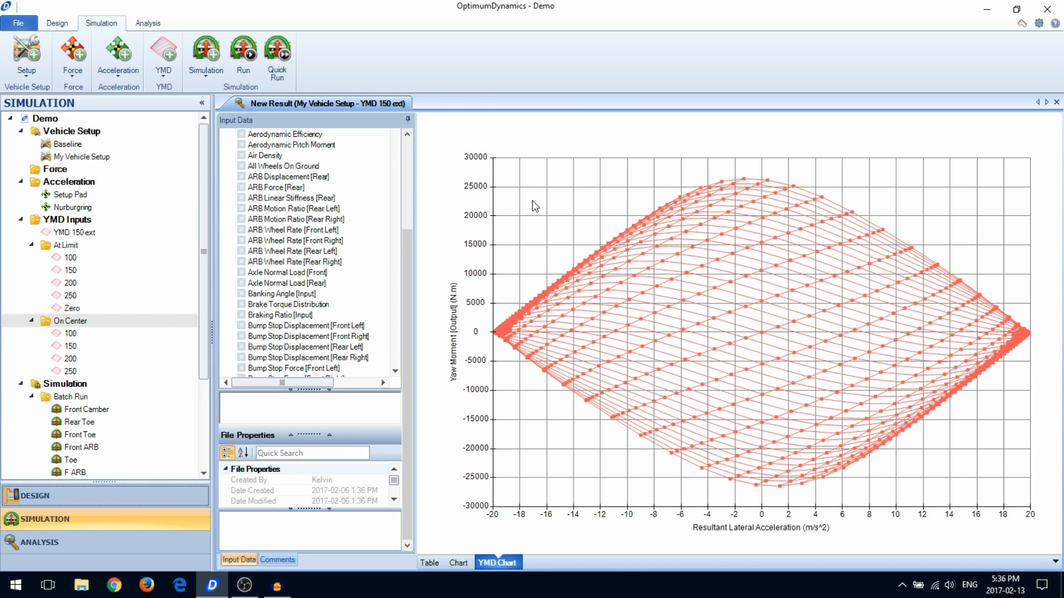
pyautogui.moveTo(162, 56)
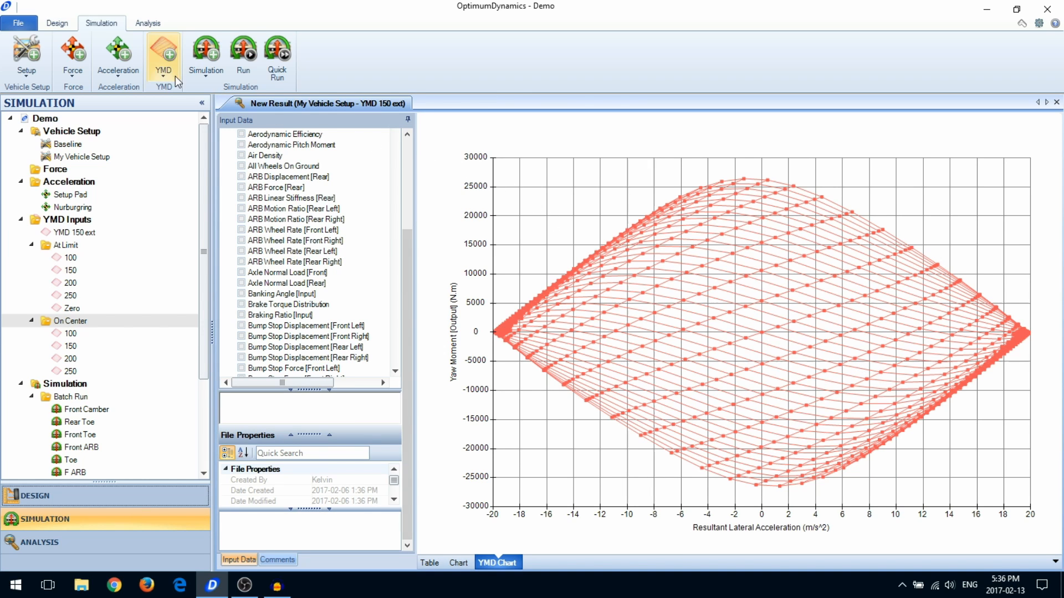
# Create a constant step YMD input, keeping the default name New Constant Step YMD and location.
pyautogui.click(163, 57)
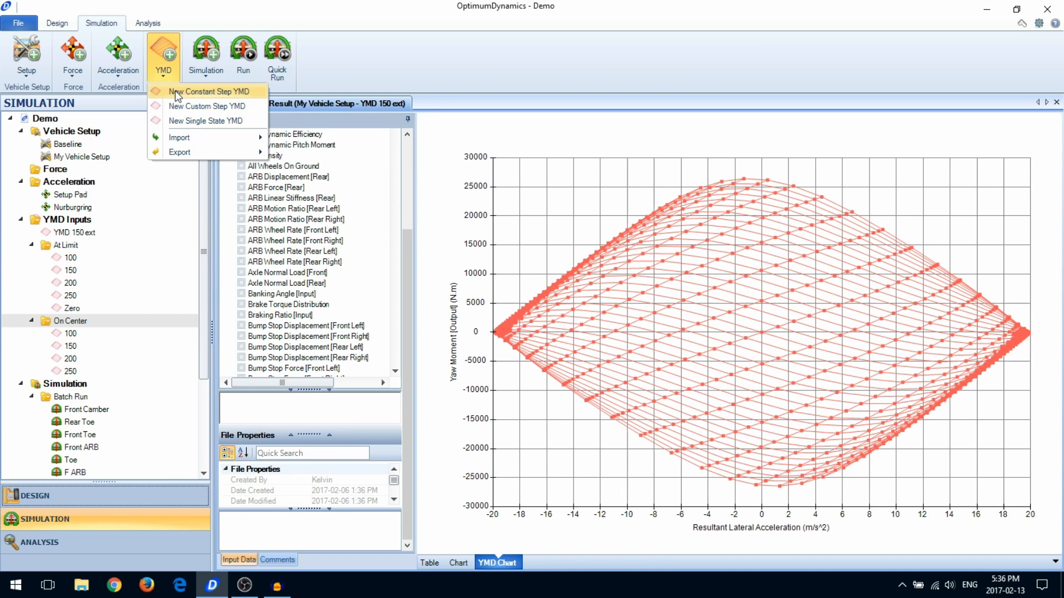
pyautogui.moveTo(181, 121)
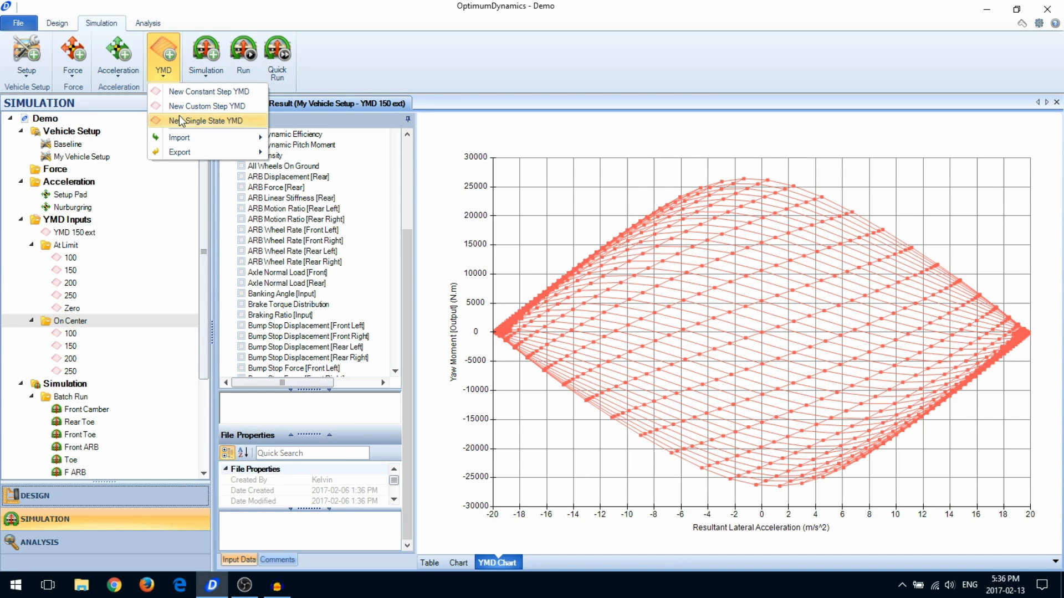
pyautogui.moveTo(207, 106)
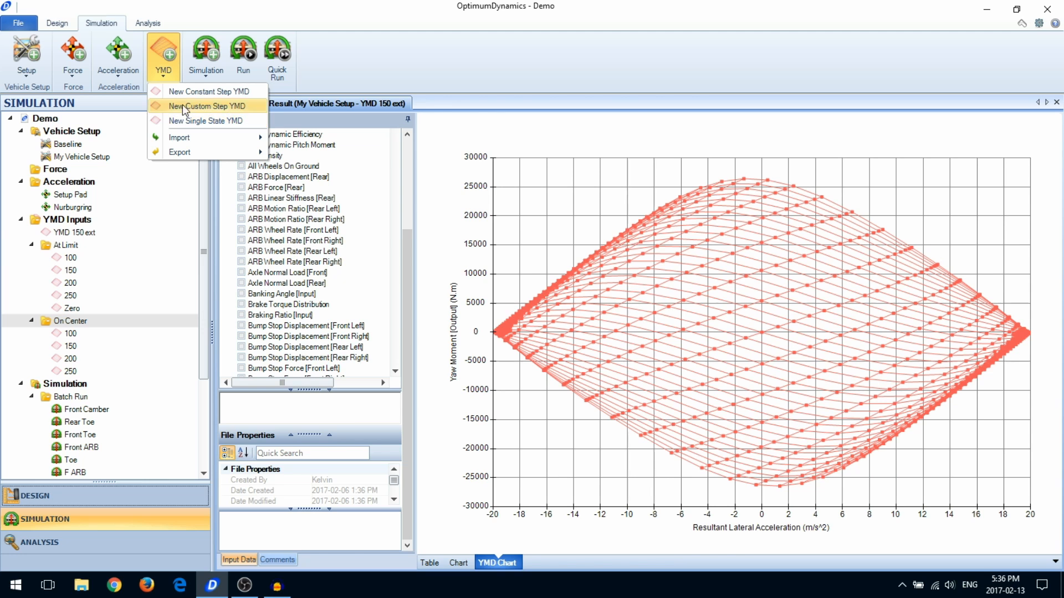
pyautogui.click(206, 106)
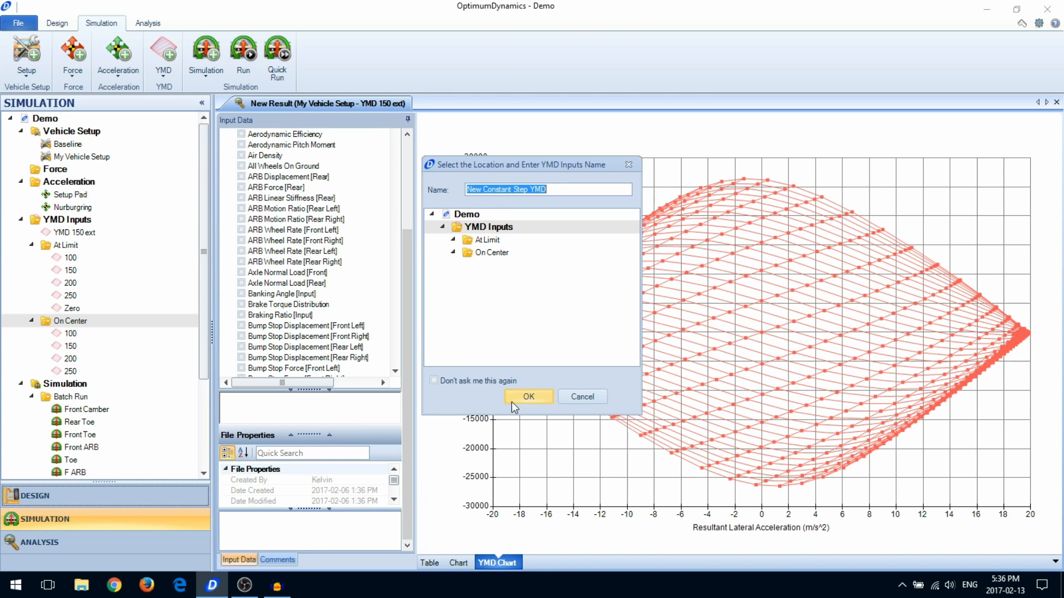
pyautogui.click(529, 396)
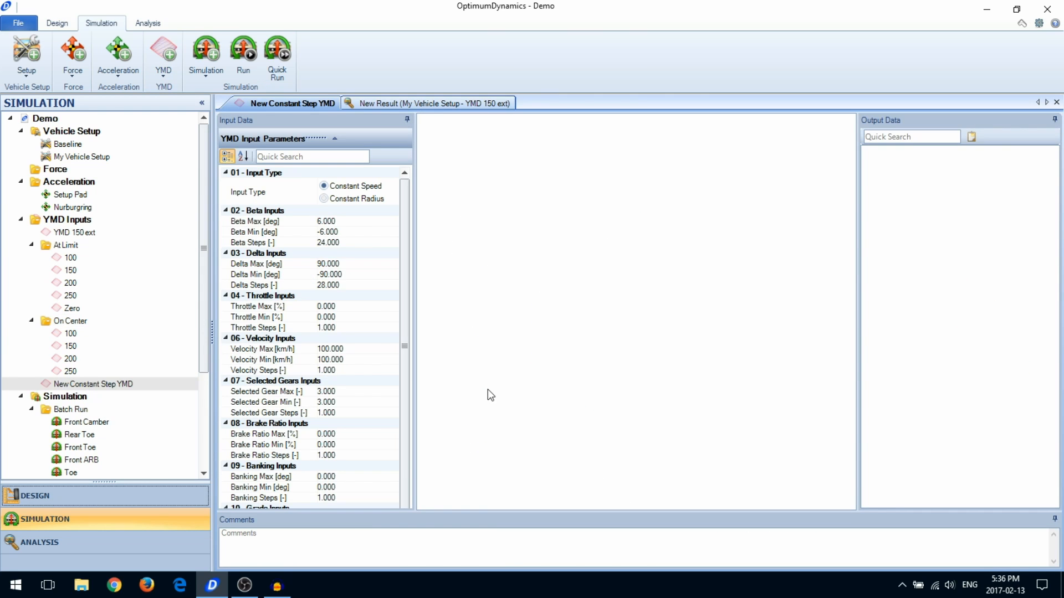
pyautogui.moveTo(491, 387)
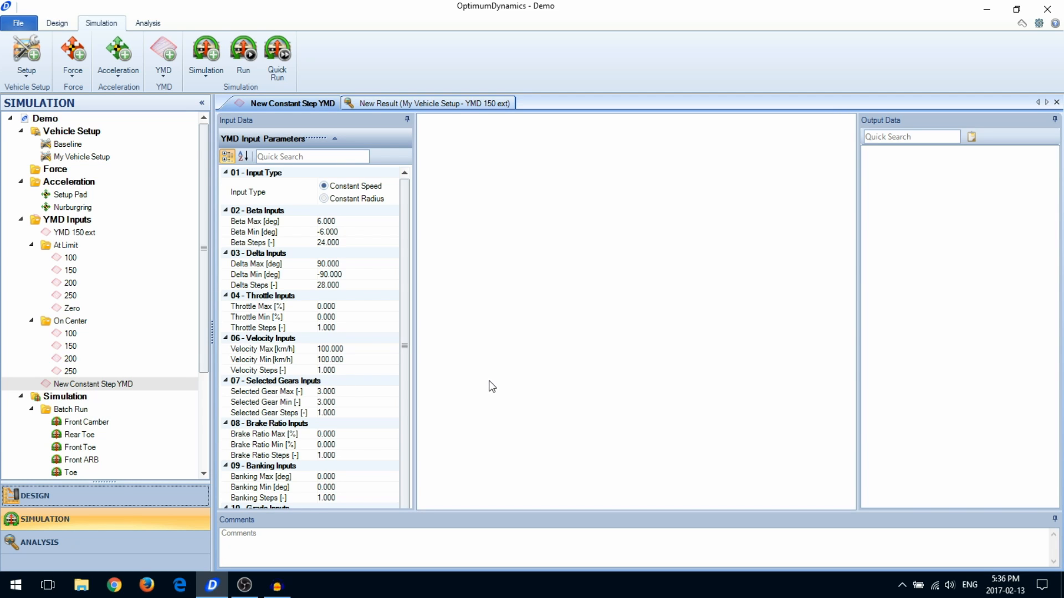
pyautogui.moveTo(421, 273)
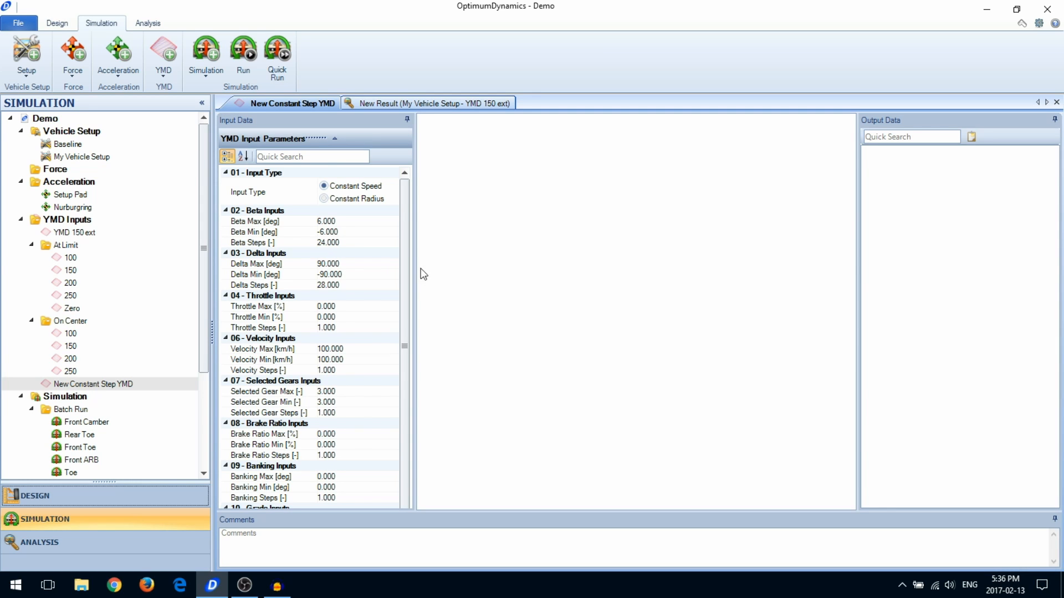
# Toggle Input Type to Constant Radius and back to Constant Speed, then edit Beta Steps.
pyautogui.click(324, 198)
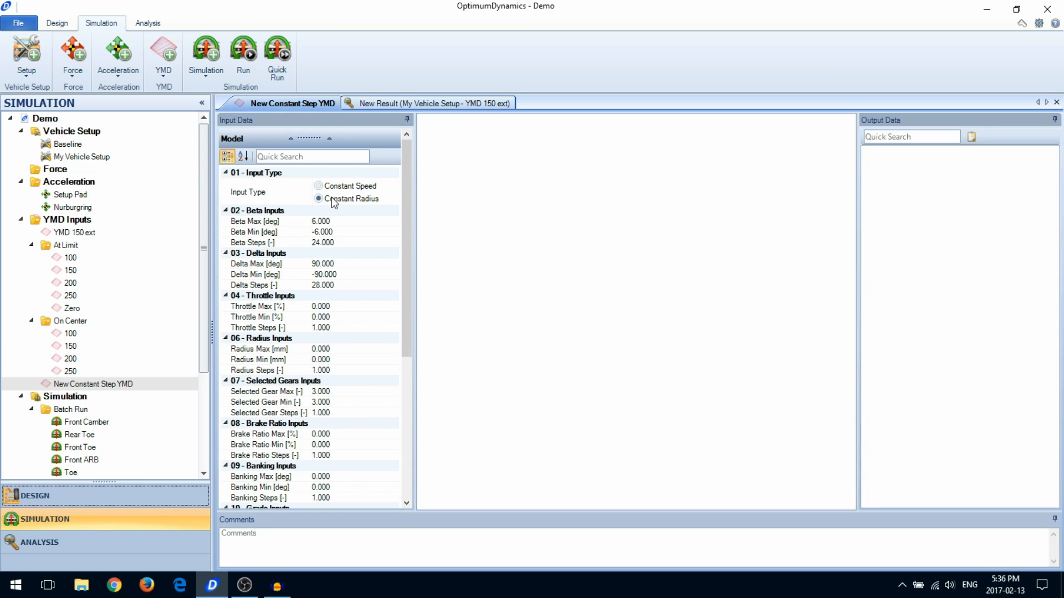
pyautogui.click(318, 186)
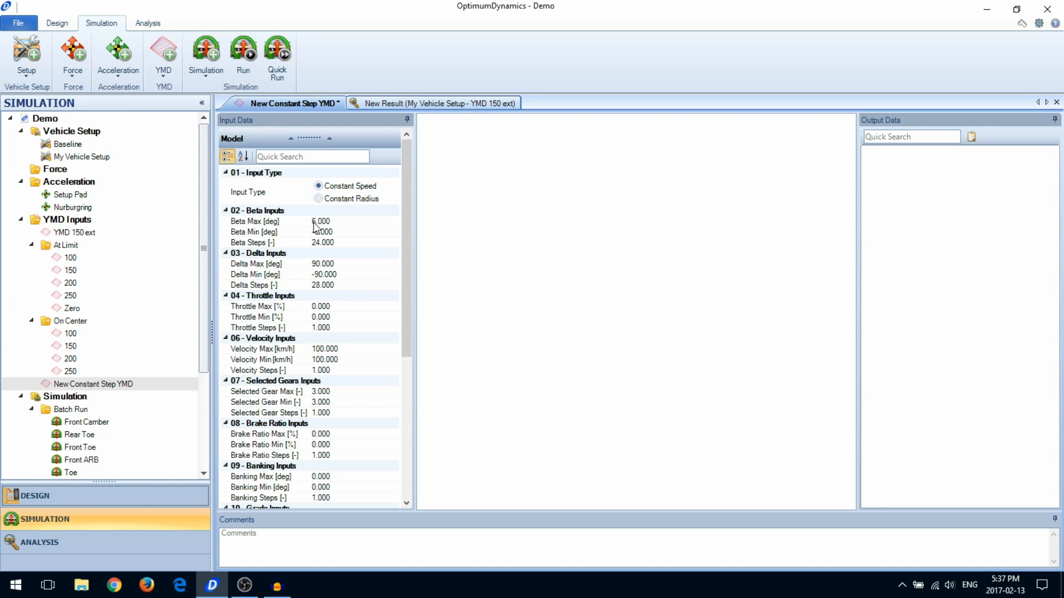
pyautogui.moveTo(316, 230)
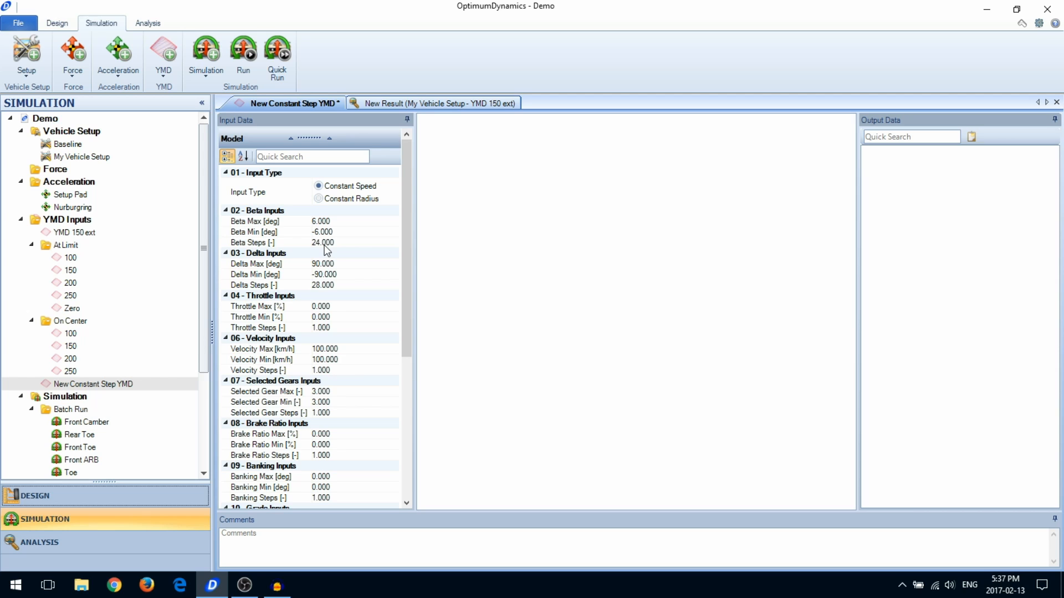
pyautogui.doubleClick(323, 242)
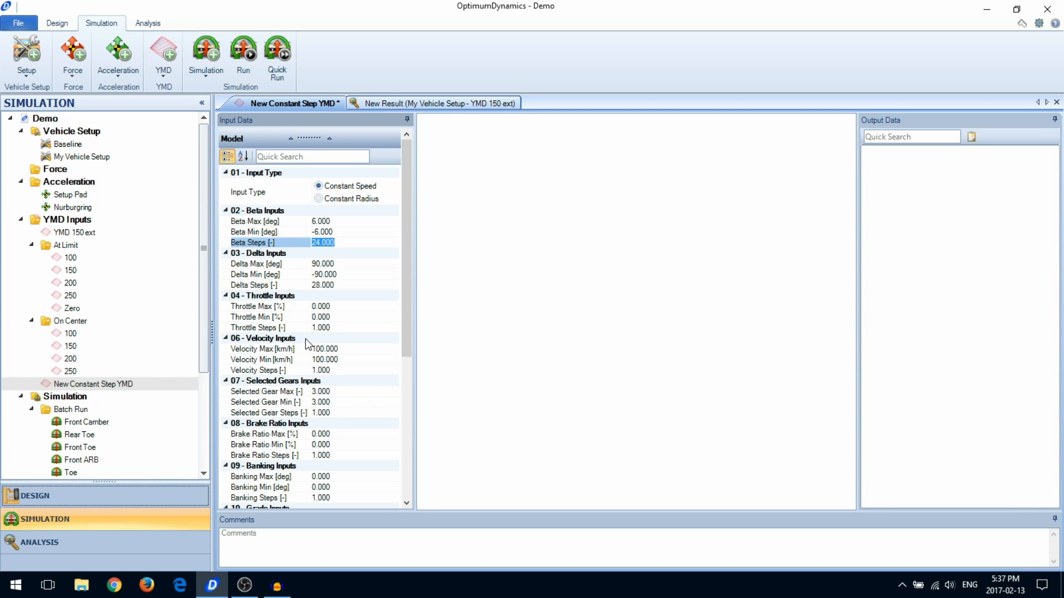
pyautogui.click(163, 54)
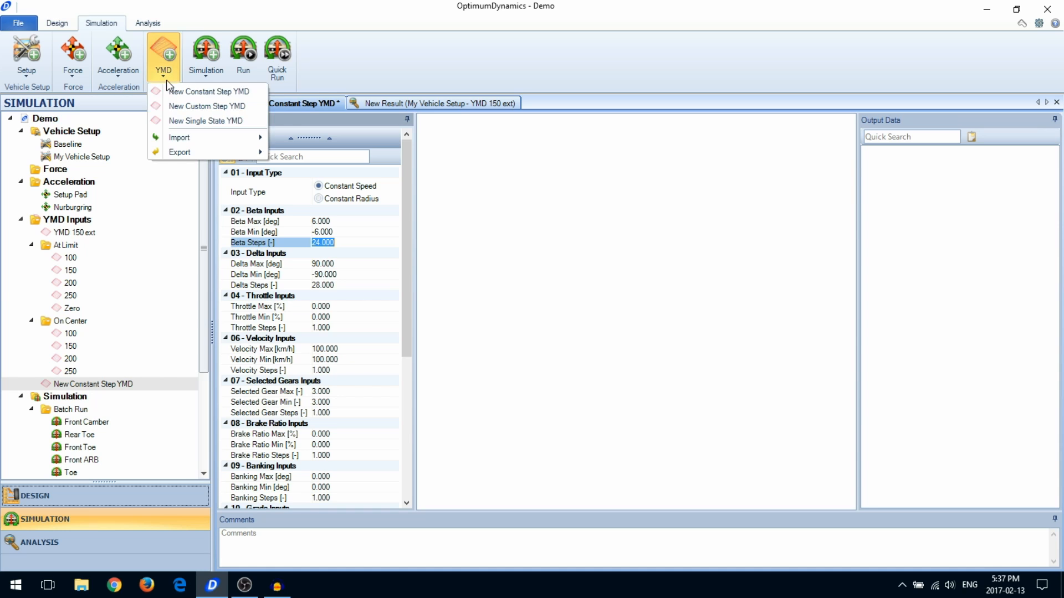
# Create a New Custom Step YMD input, accepting the default name and location.
pyautogui.click(207, 106)
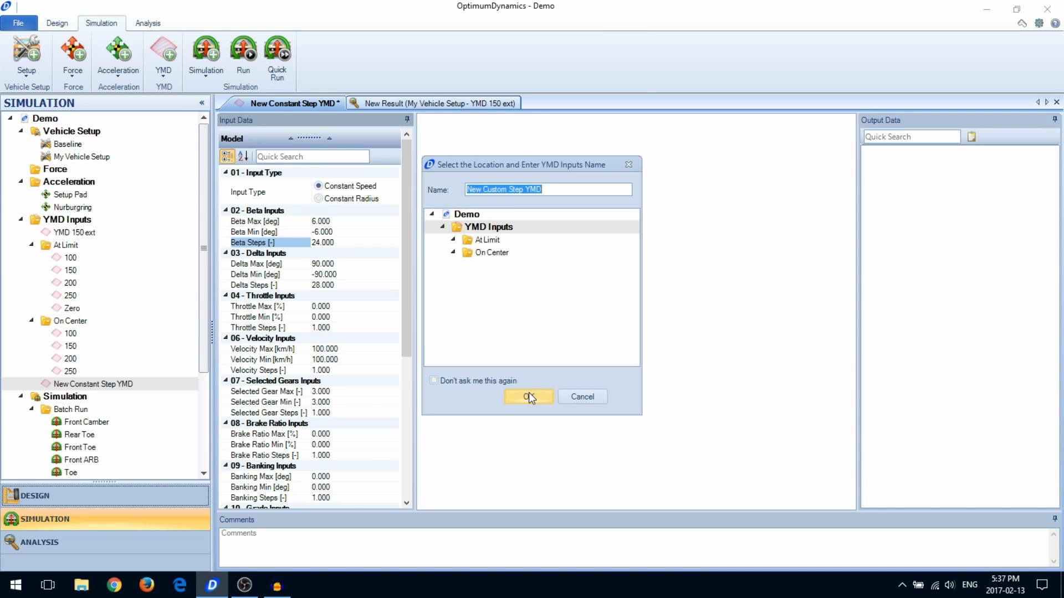
pyautogui.click(529, 397)
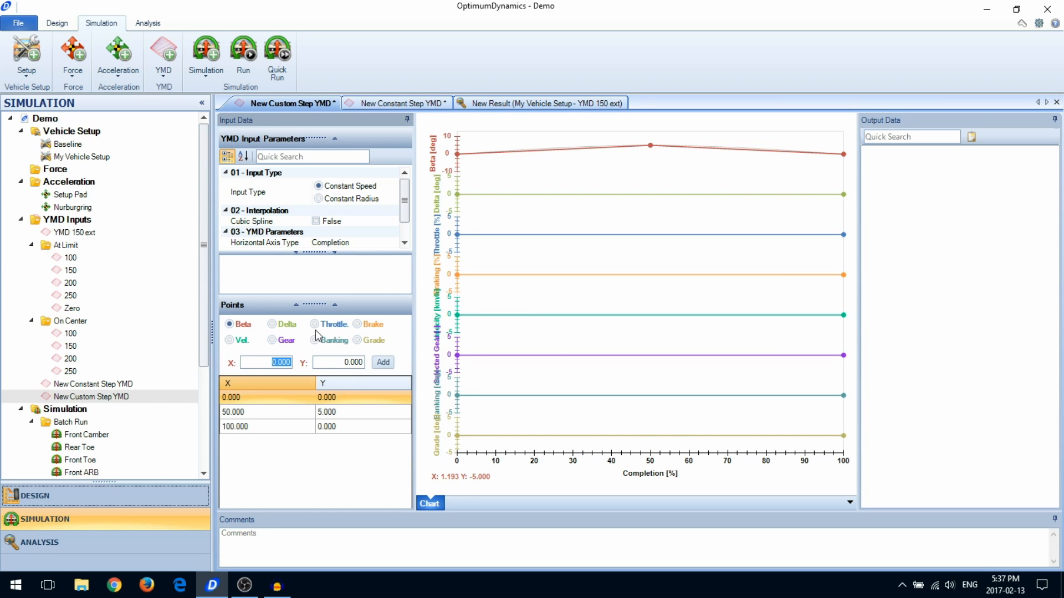
pyautogui.moveTo(552, 353)
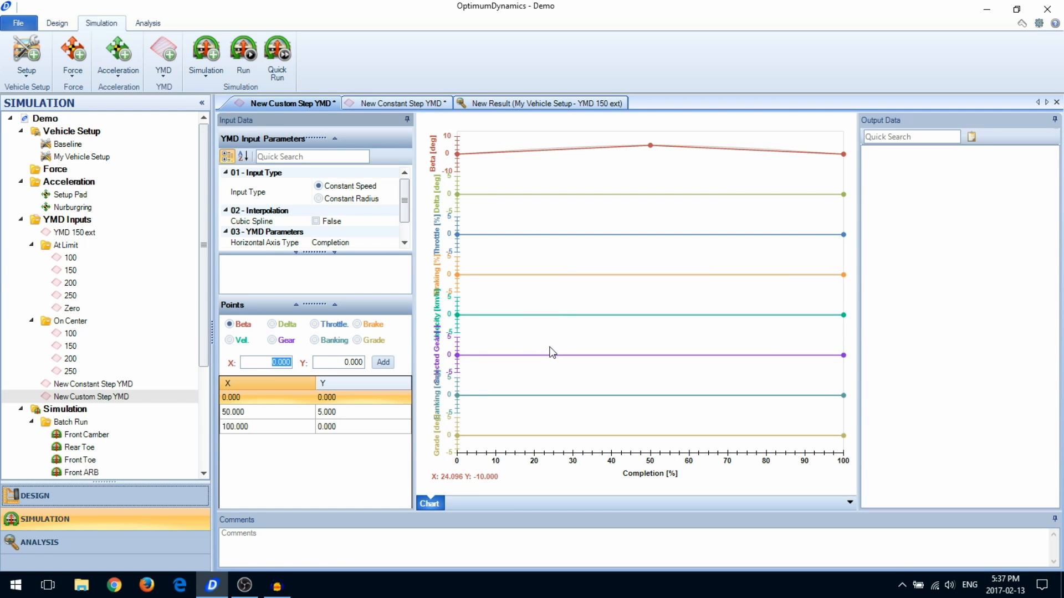
# Show the Vel. points, then create a New Single State YMD input with default settings.
pyautogui.click(230, 339)
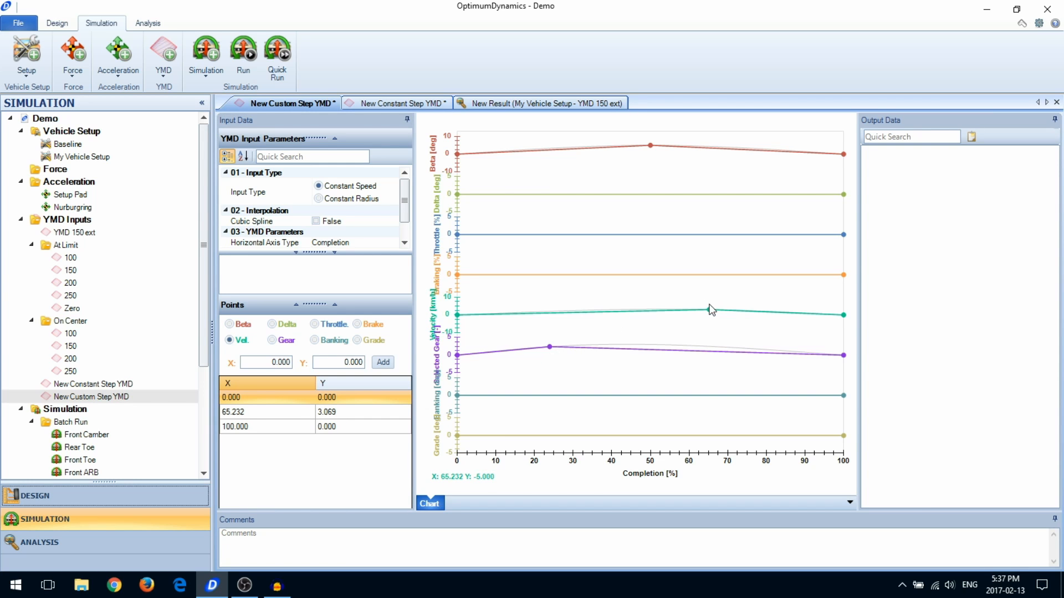
pyautogui.moveTo(655, 353)
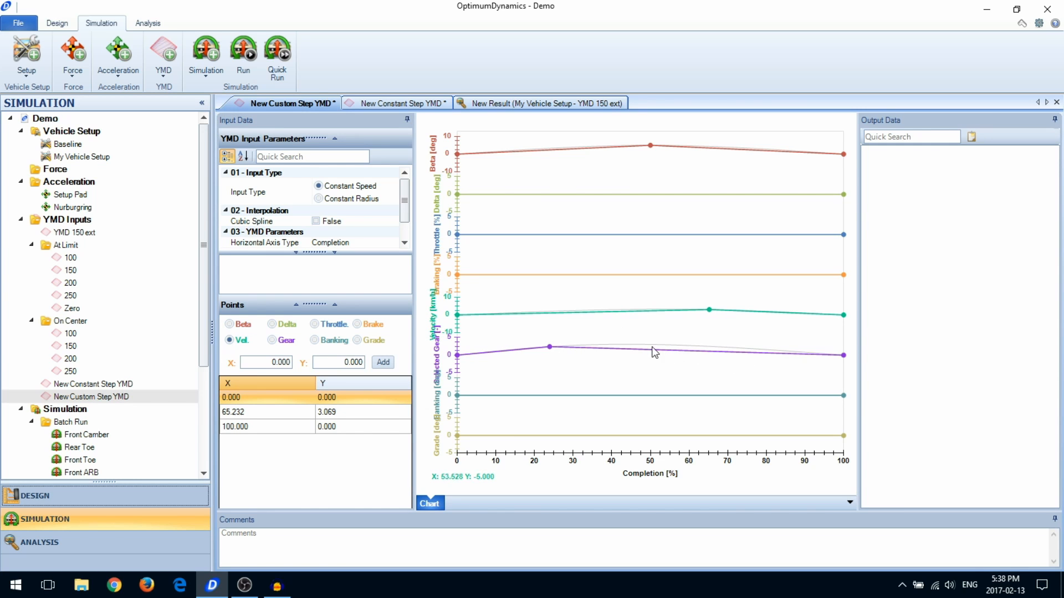
pyautogui.click(162, 54)
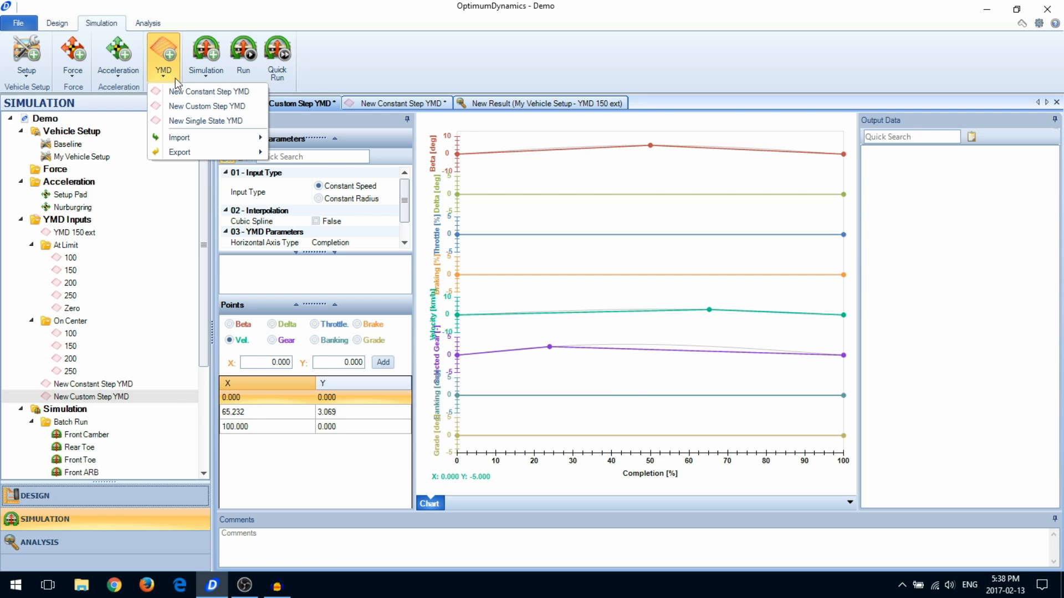
pyautogui.click(205, 121)
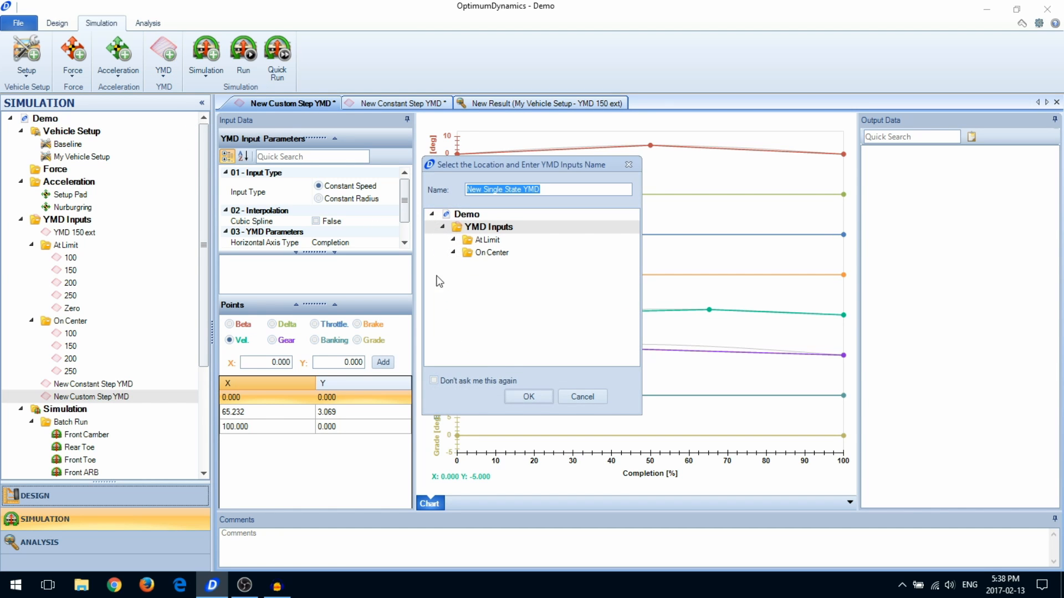
pyautogui.click(528, 396)
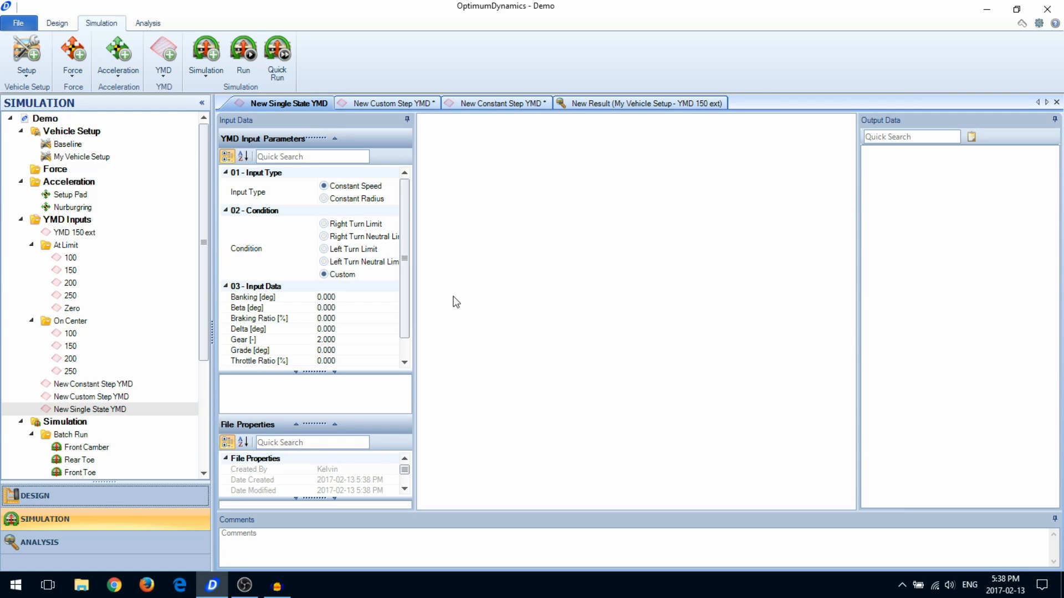
pyautogui.moveTo(437, 273)
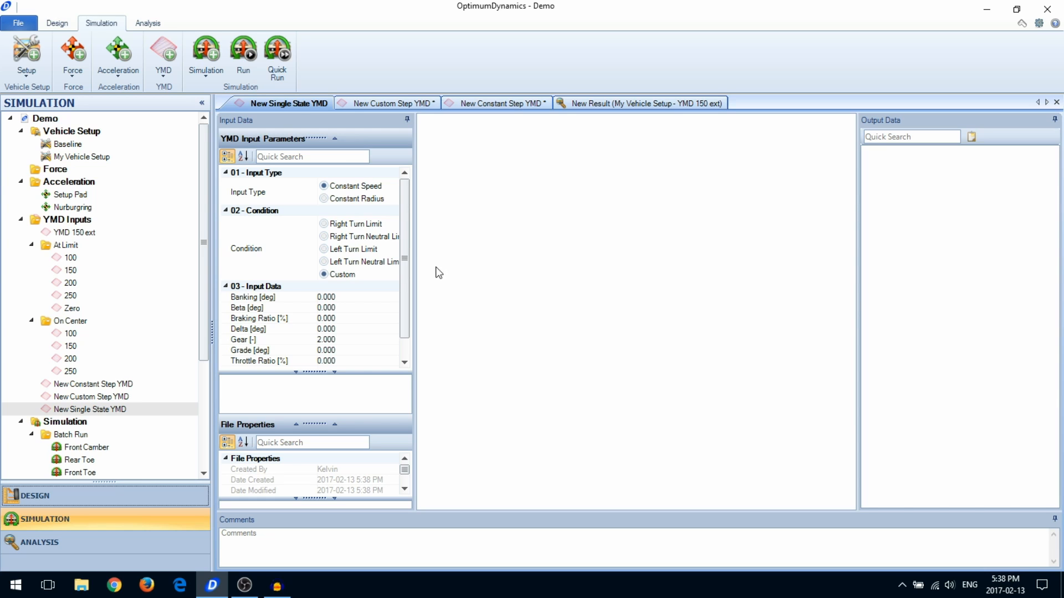
pyautogui.moveTo(337, 213)
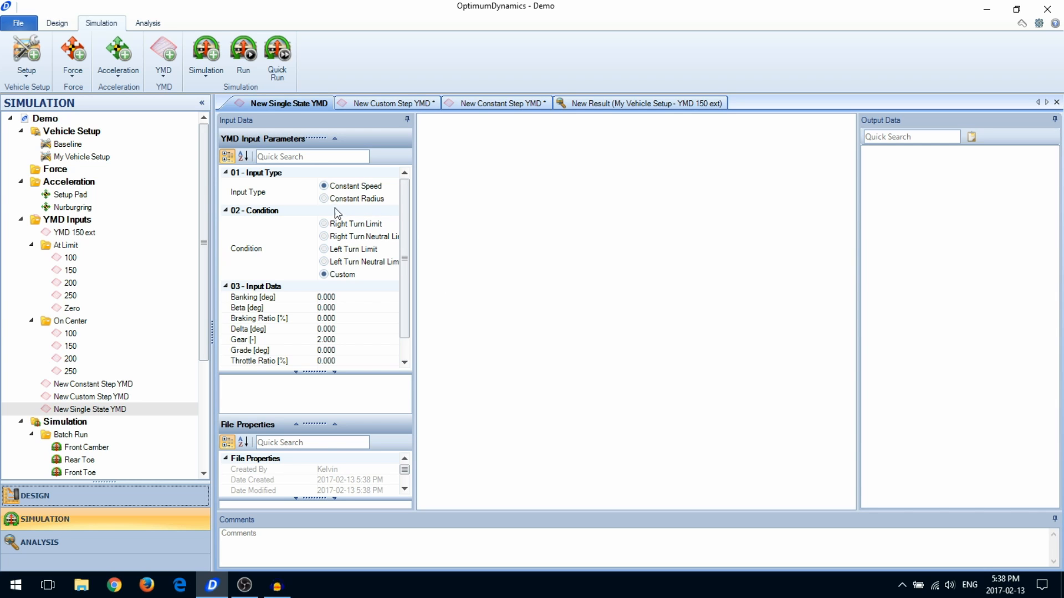
pyautogui.click(318, 224)
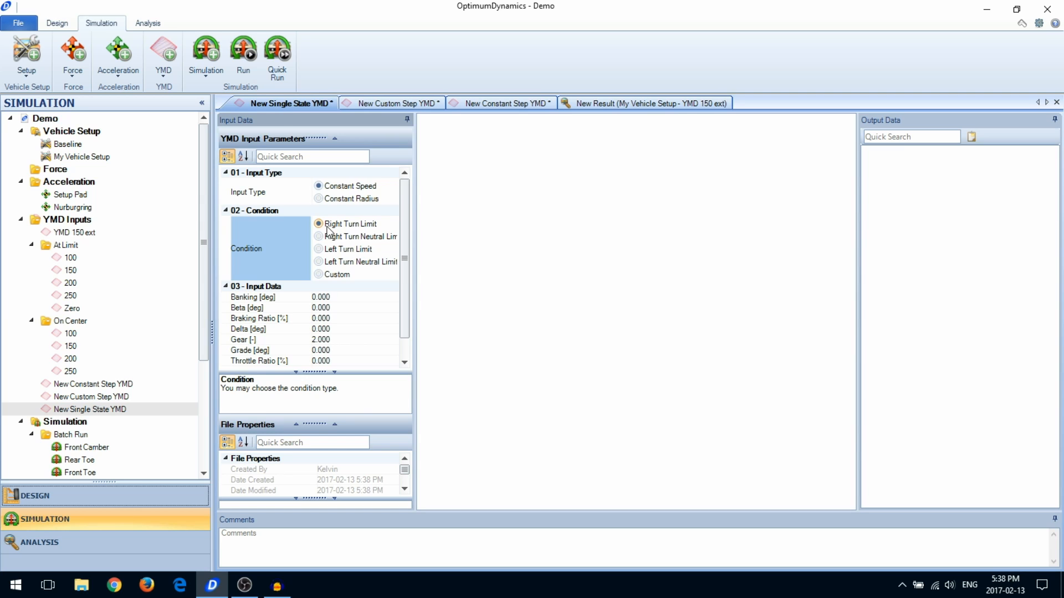
pyautogui.click(318, 236)
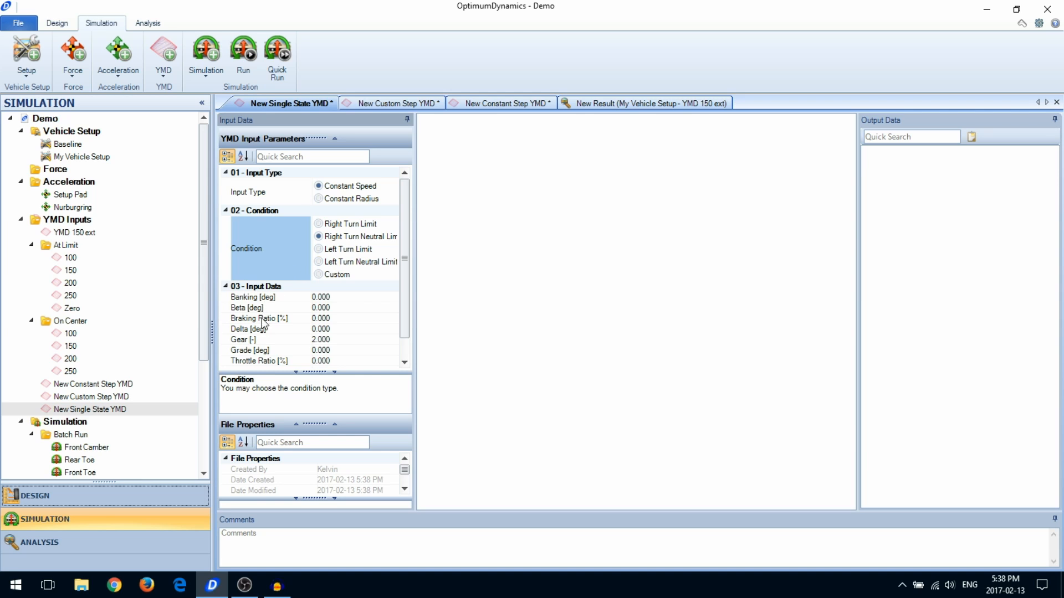
pyautogui.moveTo(339, 287)
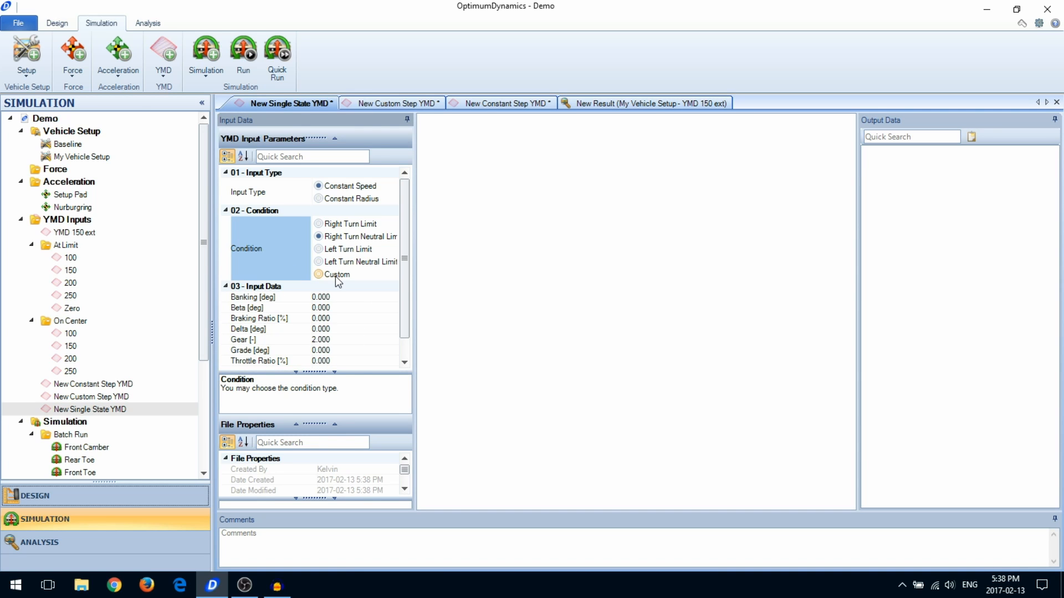
pyautogui.click(318, 275)
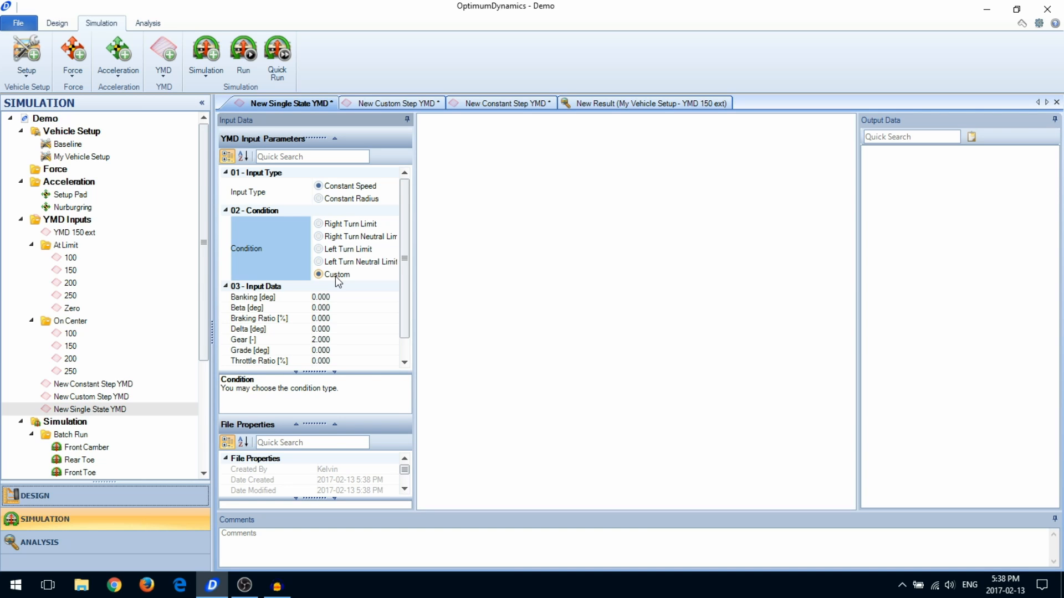